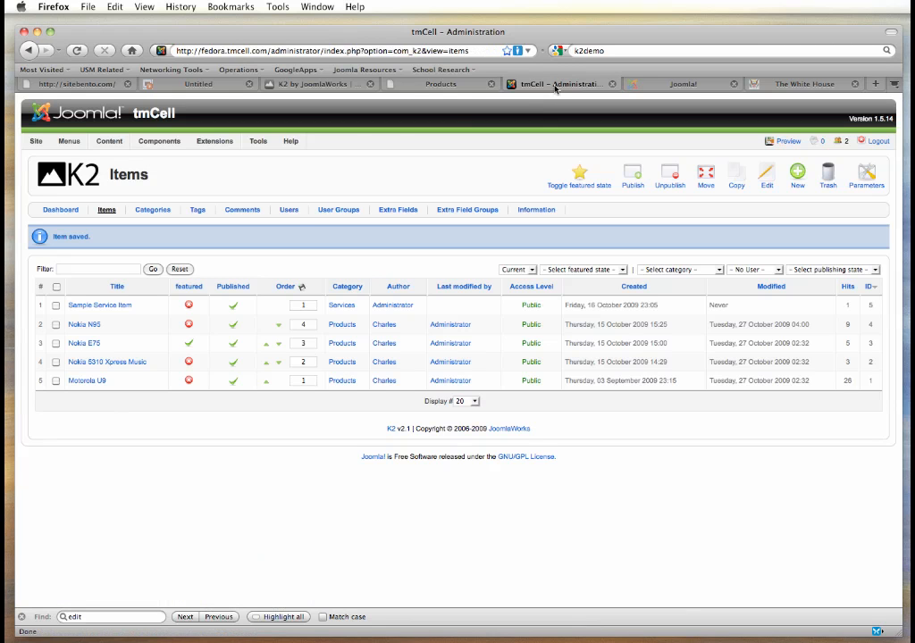
Step: Go from the K2 items list to the Module Manager via the Extensions menu
click(214, 141)
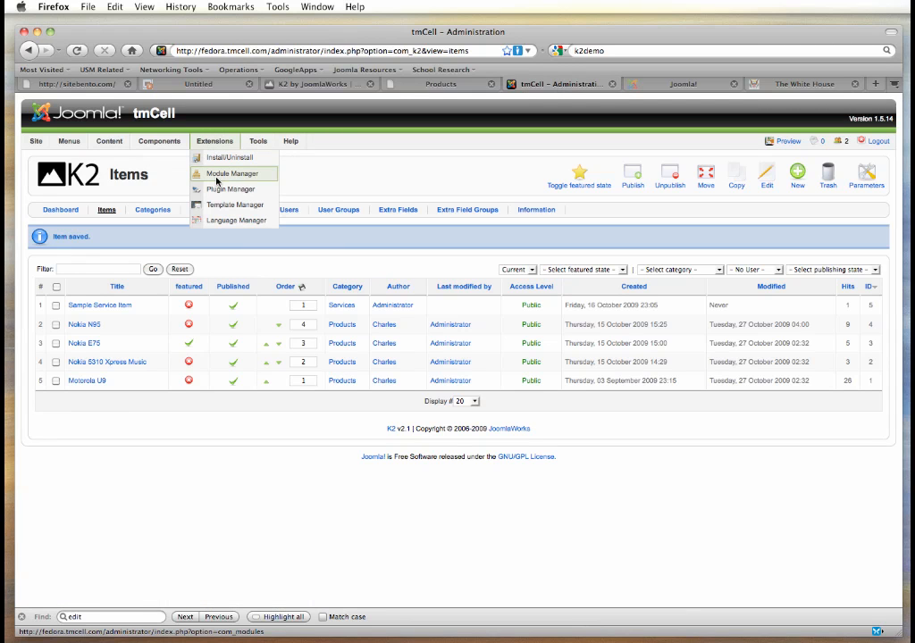
click(232, 173)
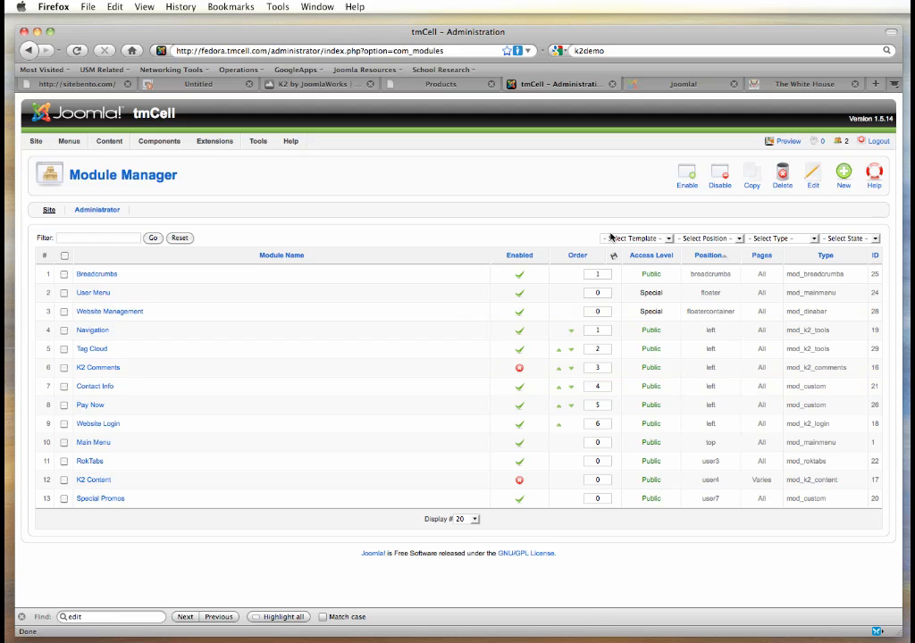
Step: Start a new module to see the available module types, including K2 modules
click(843, 174)
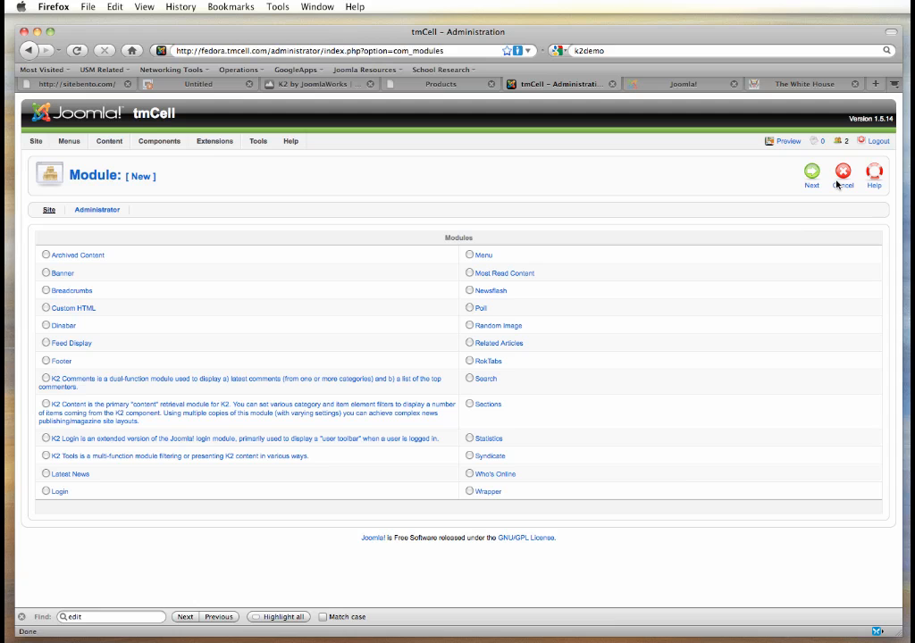
mouse_move(134, 382)
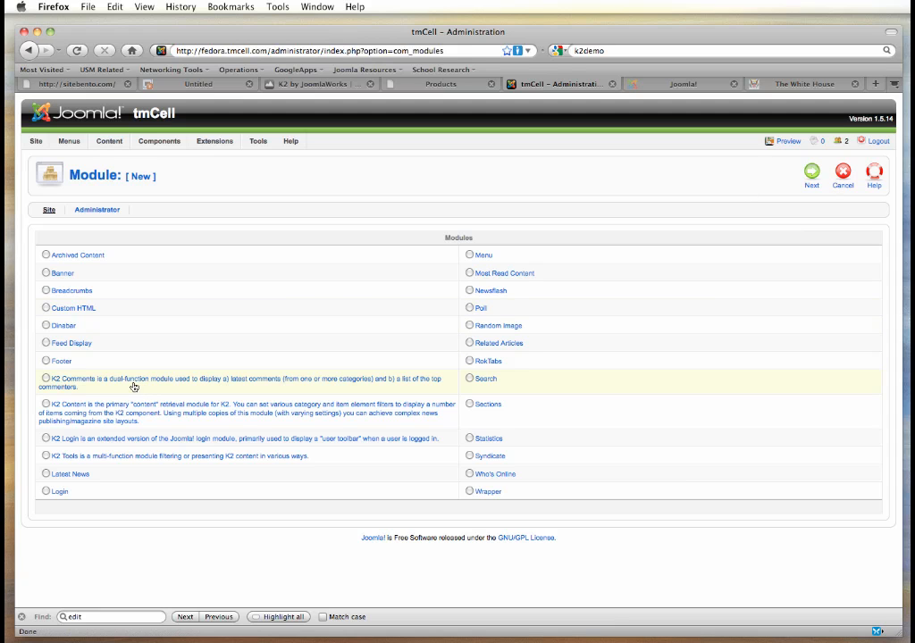
mouse_move(134, 382)
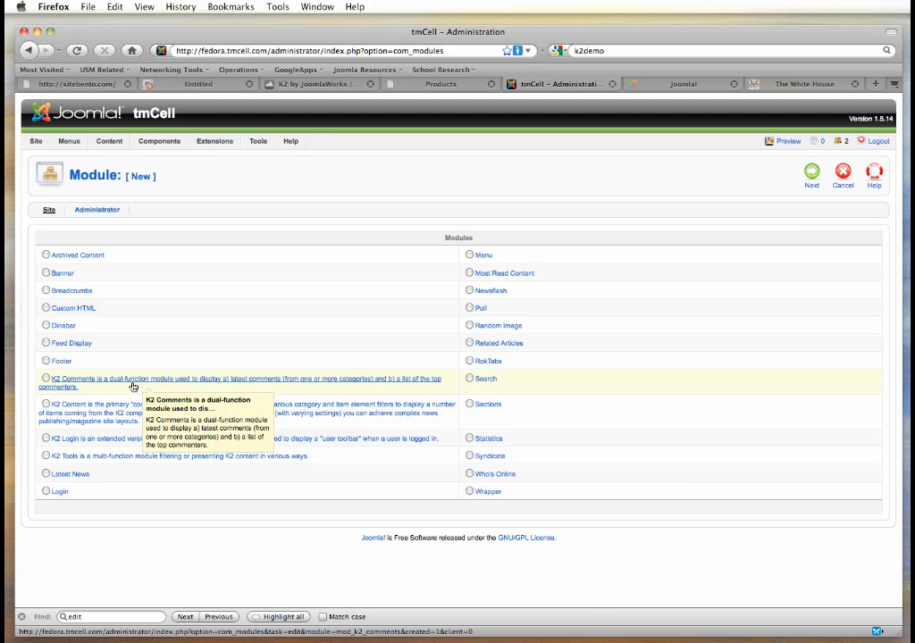
mouse_move(121, 413)
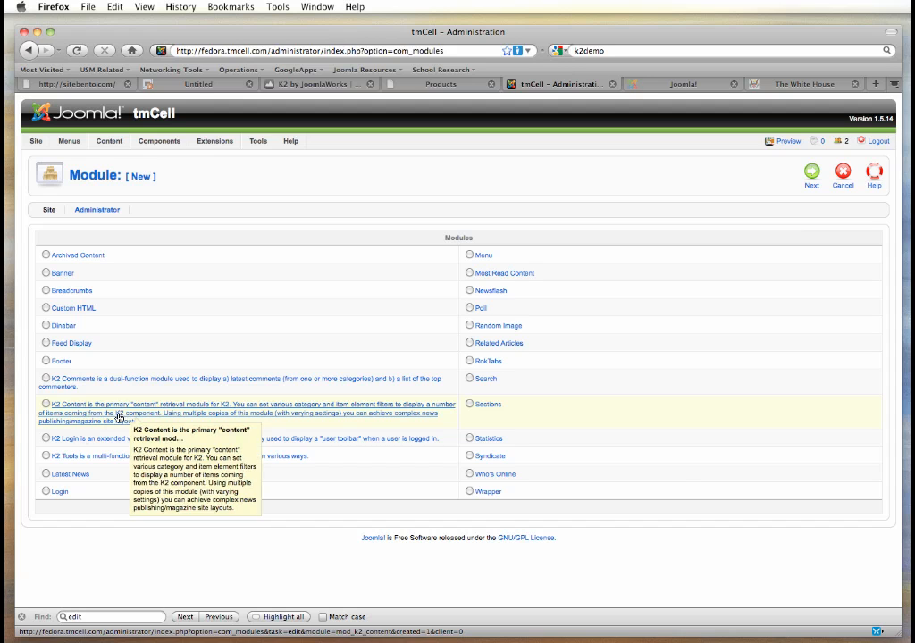
mouse_move(88, 465)
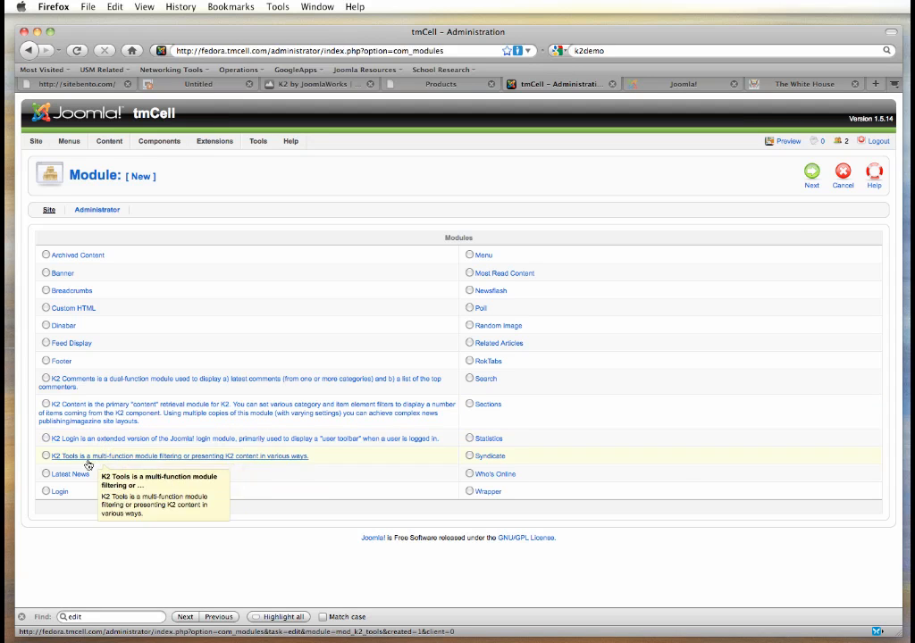
mouse_move(95, 460)
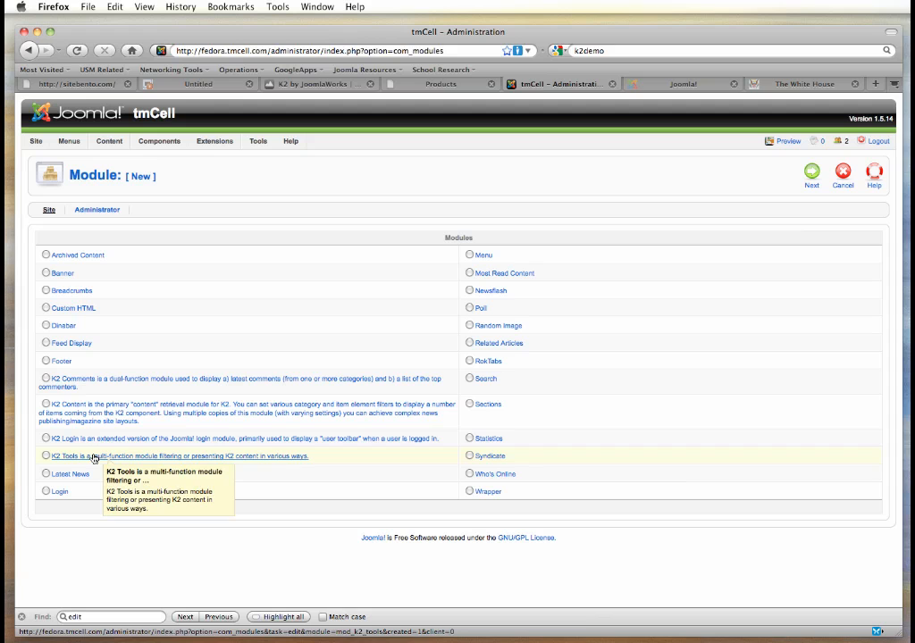
mouse_move(103, 474)
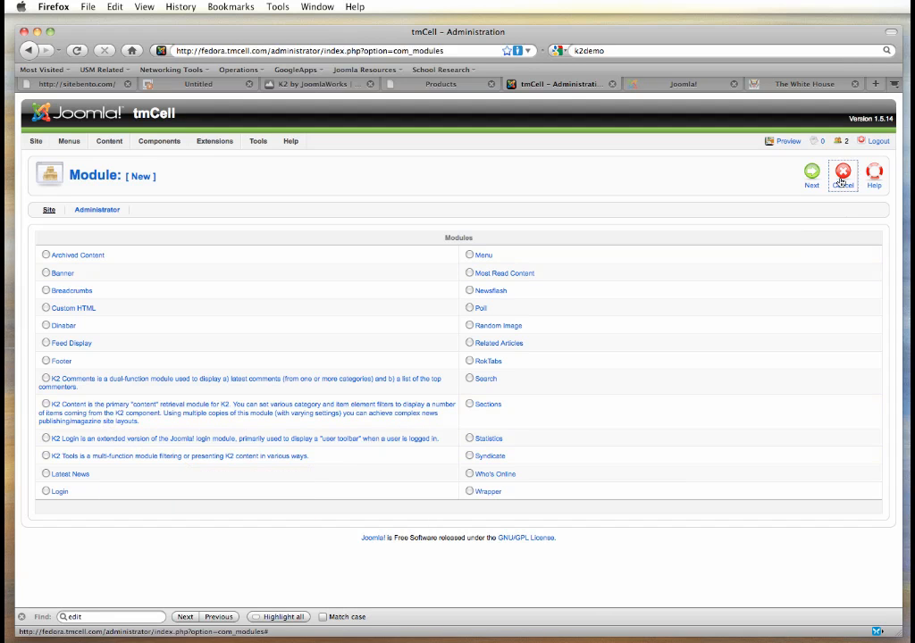
Step: Cancel the new module and open the Tag Cloud module from the list
click(841, 173)
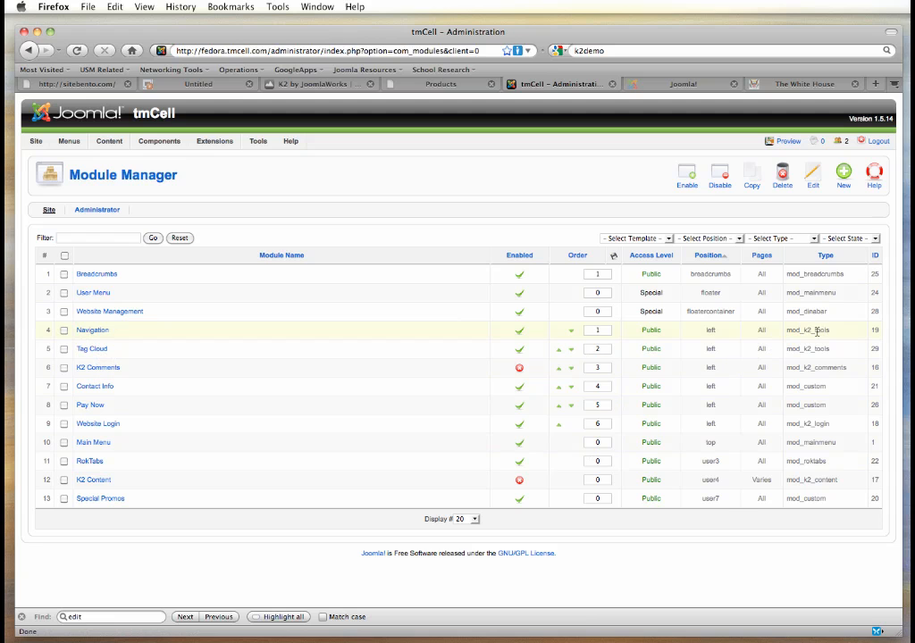
mouse_move(813, 330)
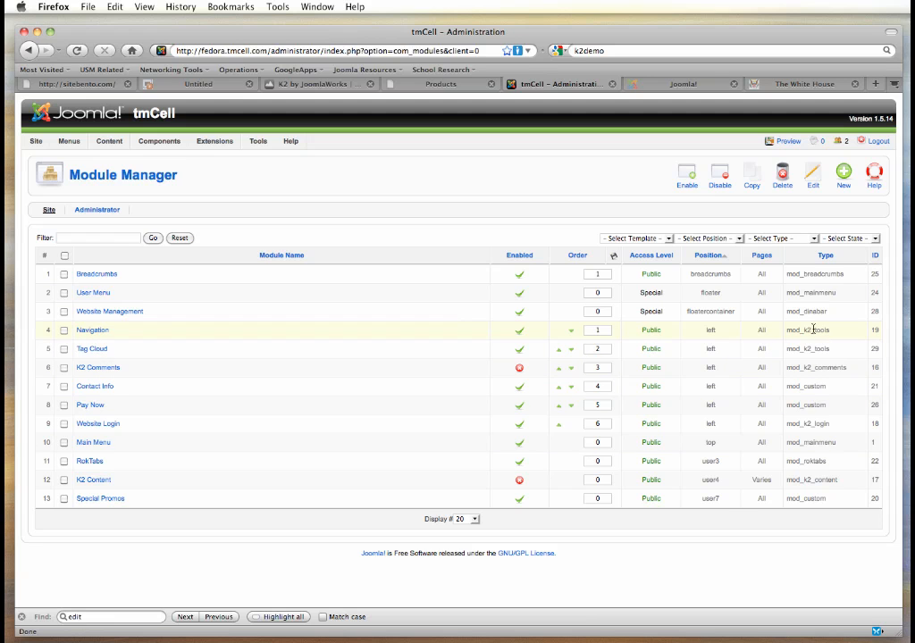
click(93, 349)
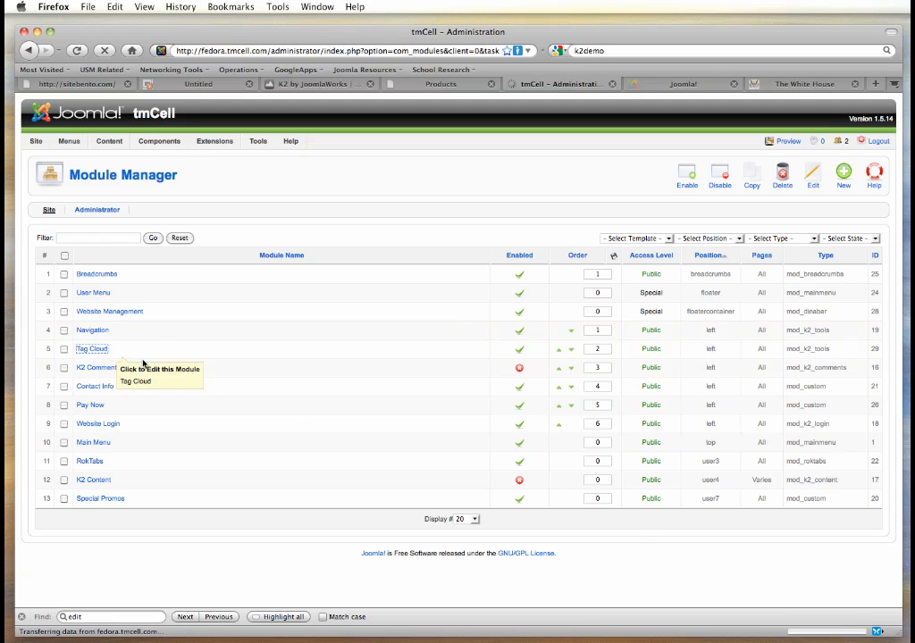
Step: Open the Tag Cloud module and inspect its 'Select module functionality' choices and parameters
click(91, 348)
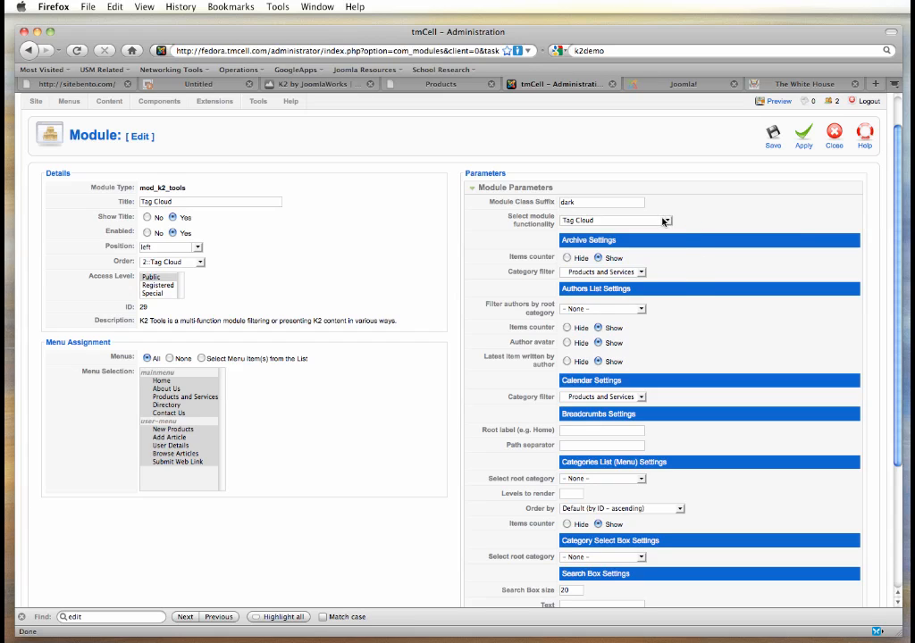
click(665, 221)
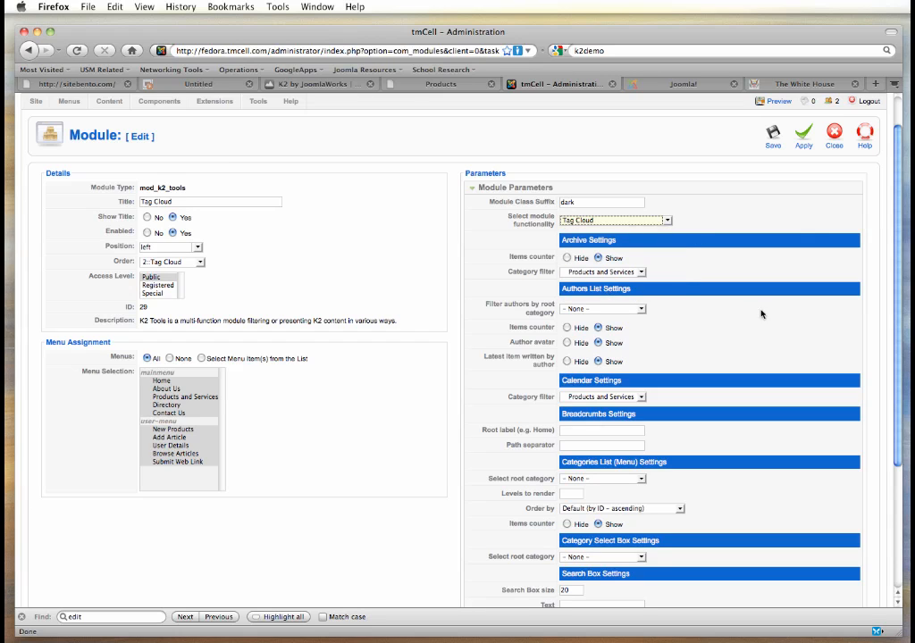
scroll(down, 3)
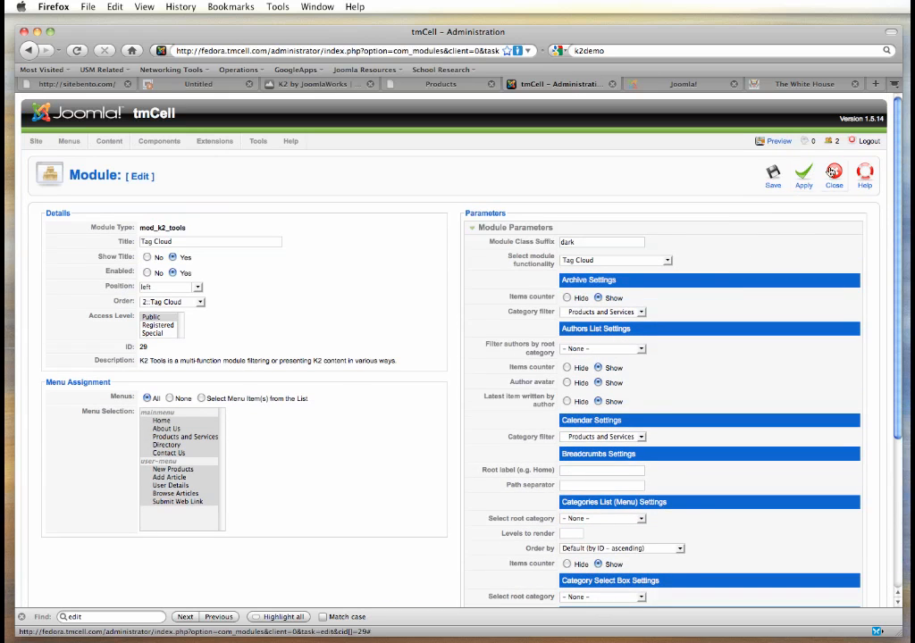
Step: Close Tag Cloud without saving, then open and browse the Navigation module's parameters
click(833, 174)
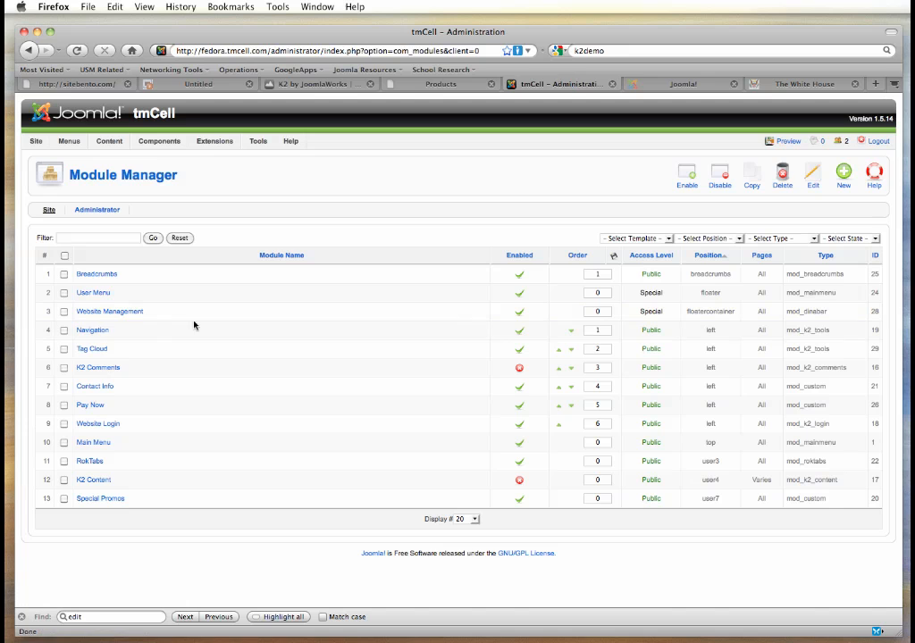
click(92, 329)
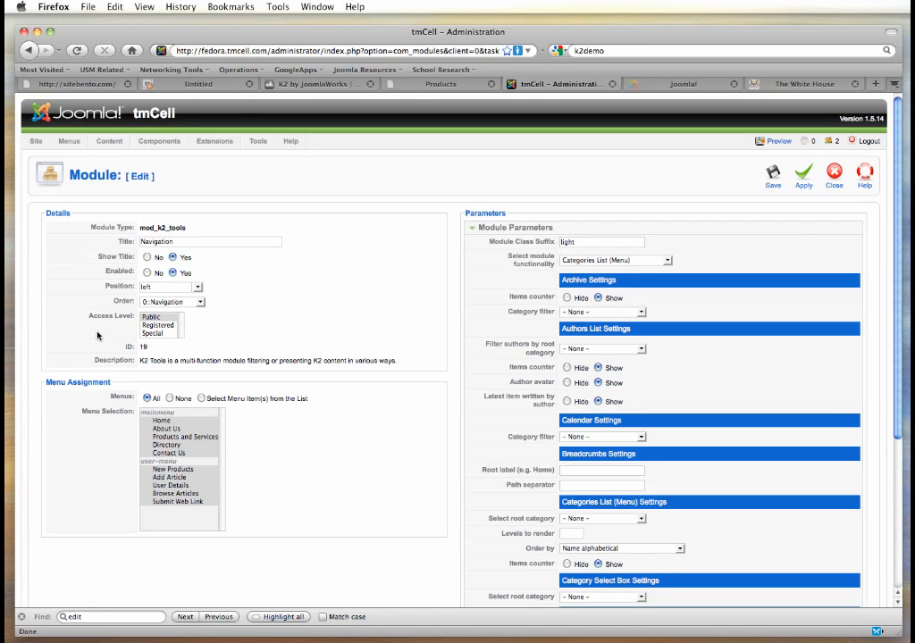
mouse_move(498, 307)
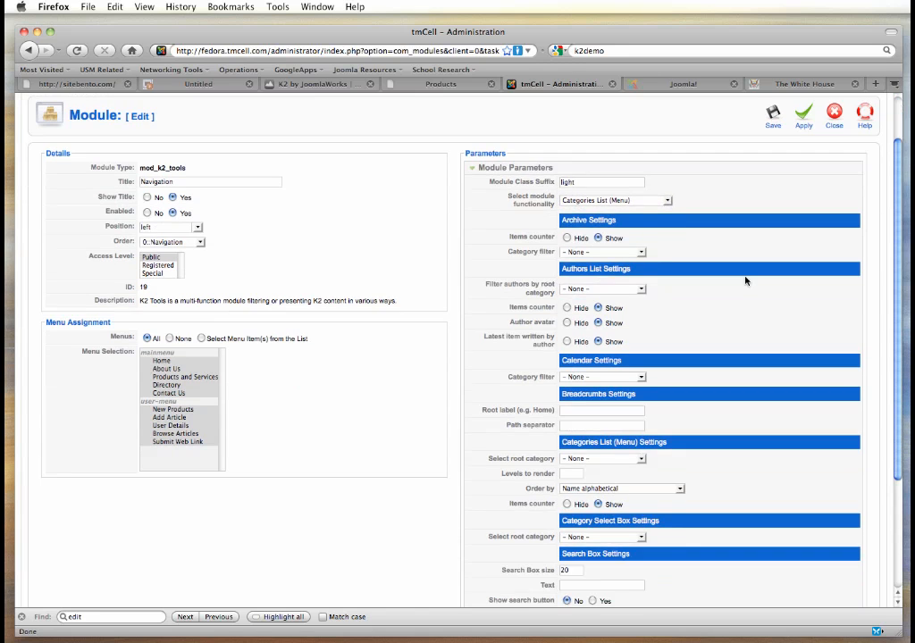
scroll(down, 3)
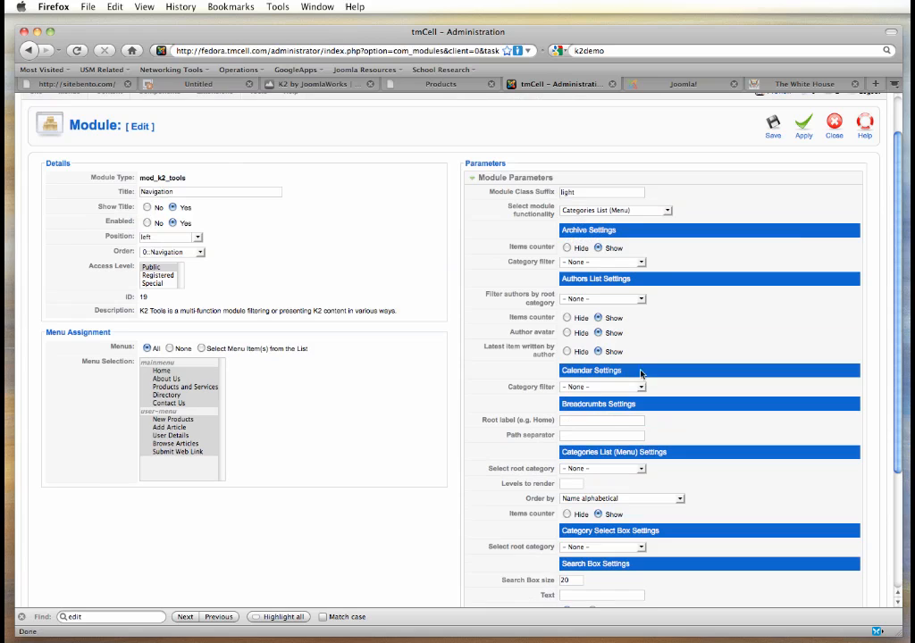
mouse_move(681, 245)
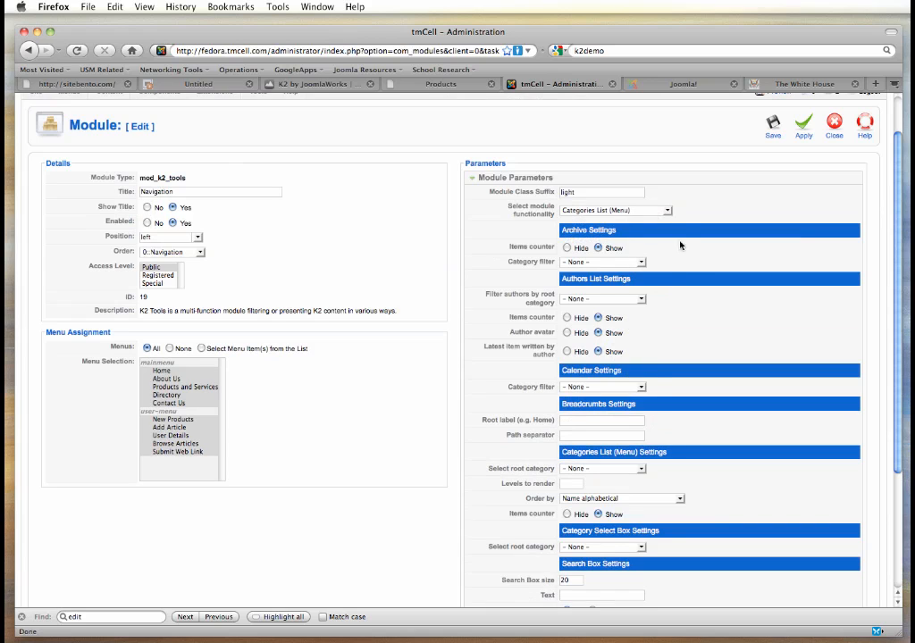
click(615, 210)
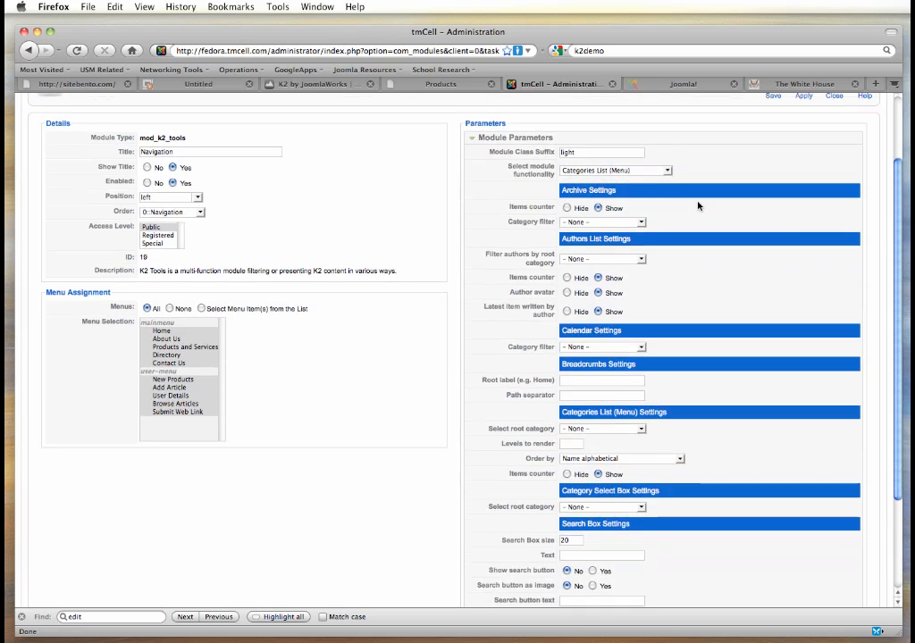
scroll(down, 3)
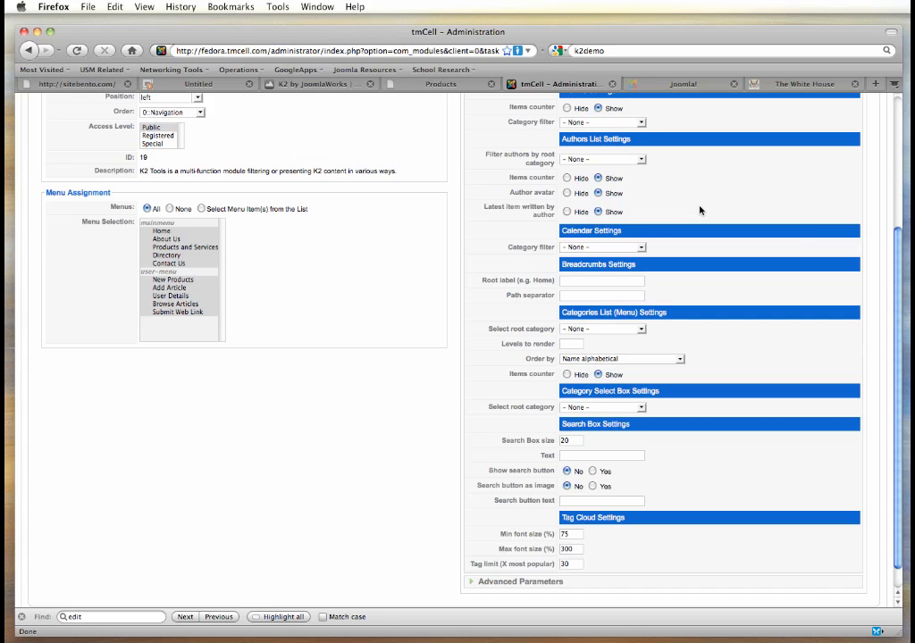
scroll(up, 3)
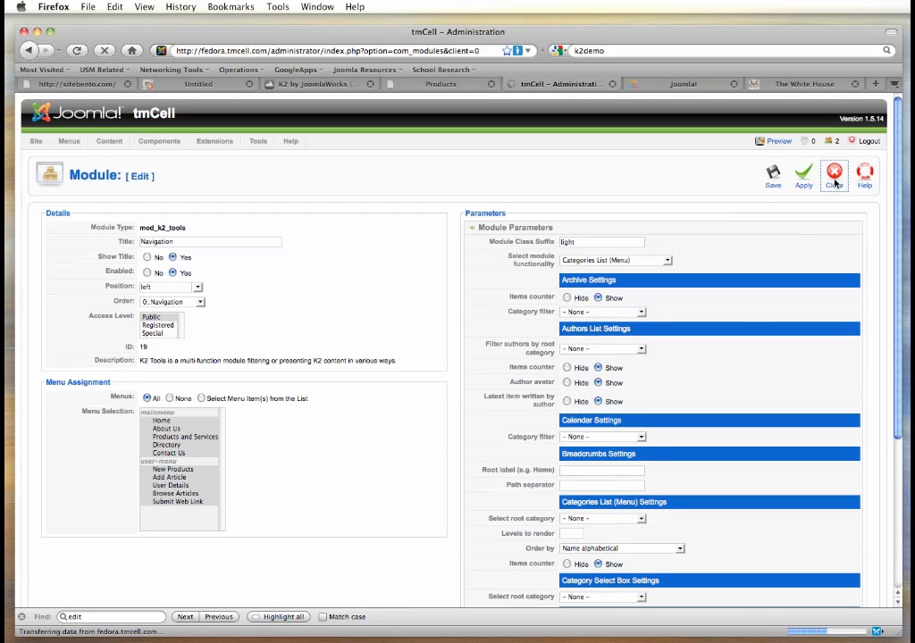
Step: Close the Navigation module settings without saving
click(834, 176)
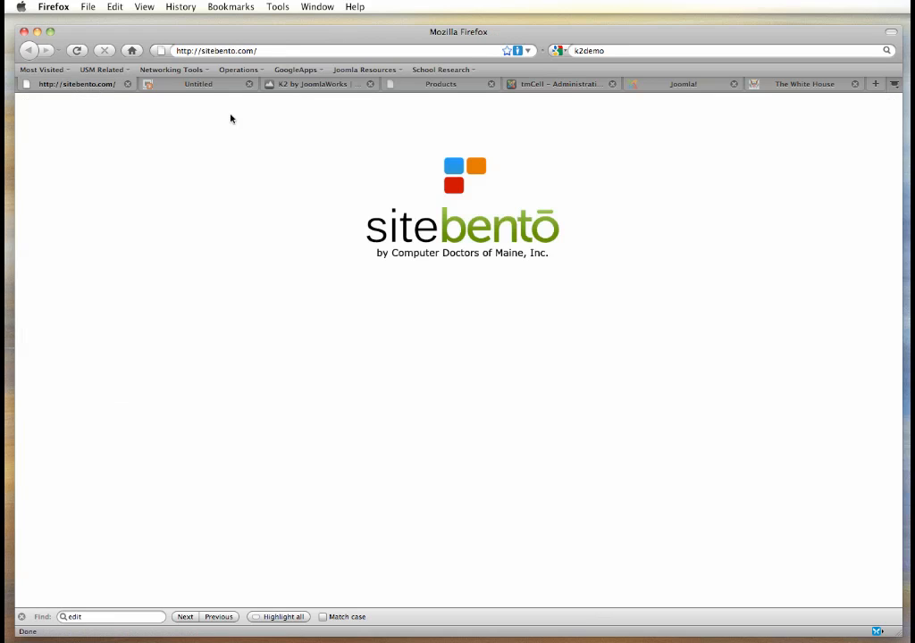
mouse_move(241, 96)
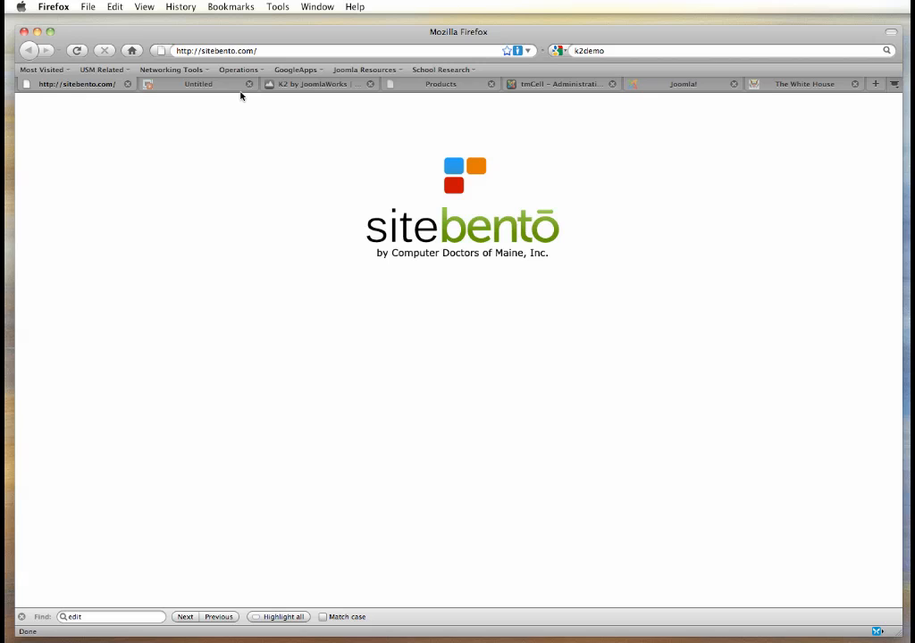